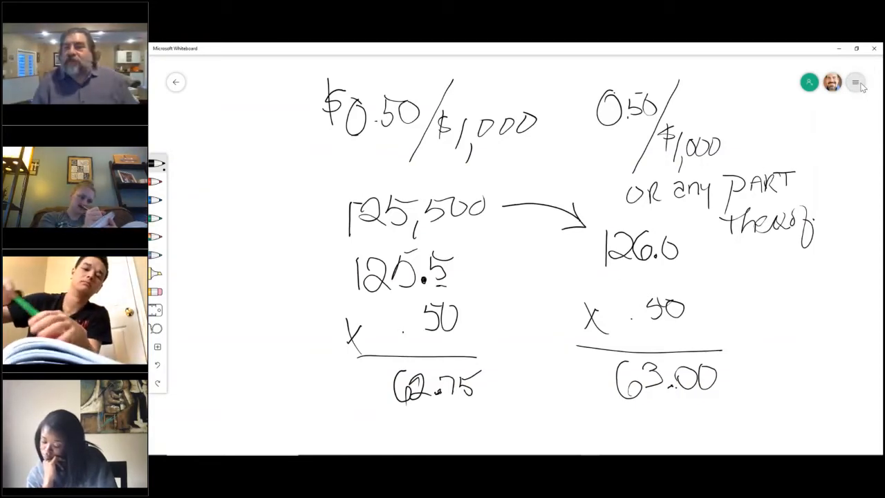
{"action": "mouse_move", "coordinate": [856, 82]}
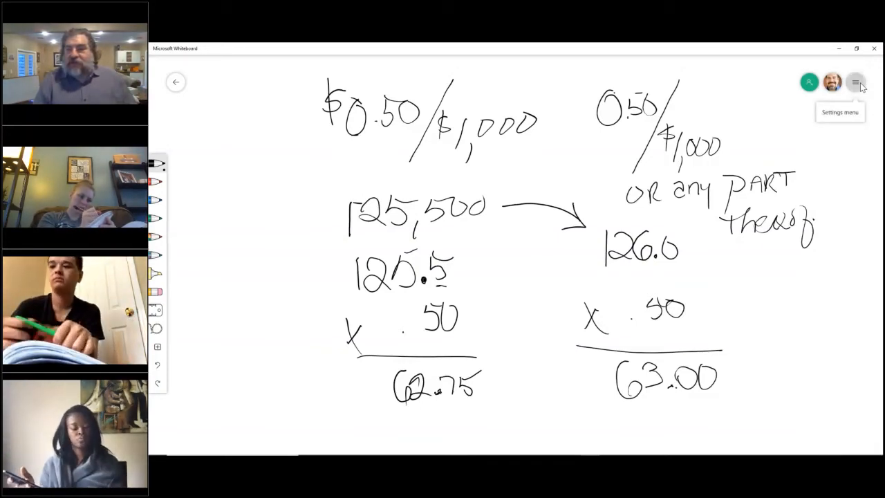
Clear the whole canvas from the Settings menu, removing the worked multiplication
{"action": "left_click", "coordinate": [856, 83]}
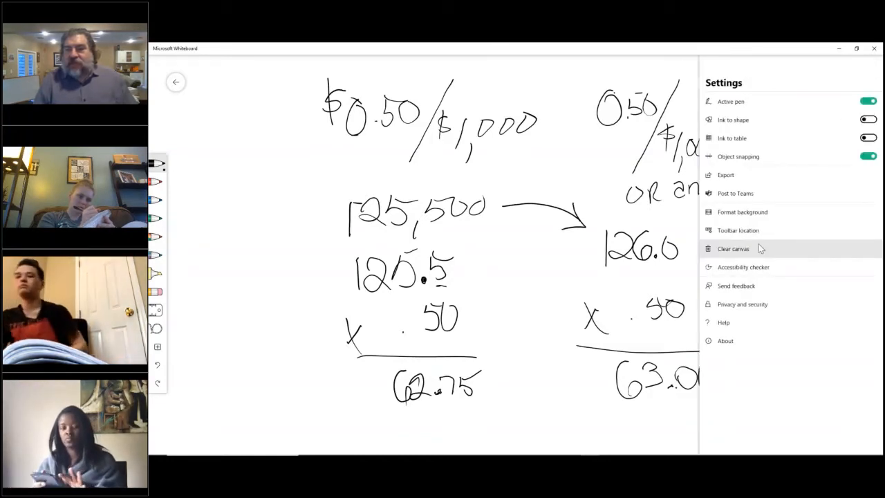
{"action": "left_click", "coordinate": [733, 249]}
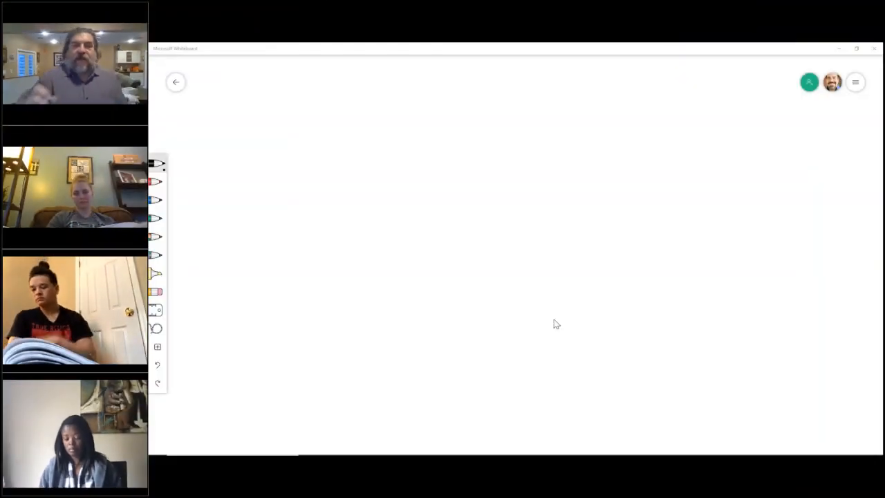
Handwrite the numbered list items 1. open, 2. Hostile, 3. Notorious, 4. C&U
{"action": "left_click_drag", "start_coordinate": [473, 111], "coordinate": [476, 149]}
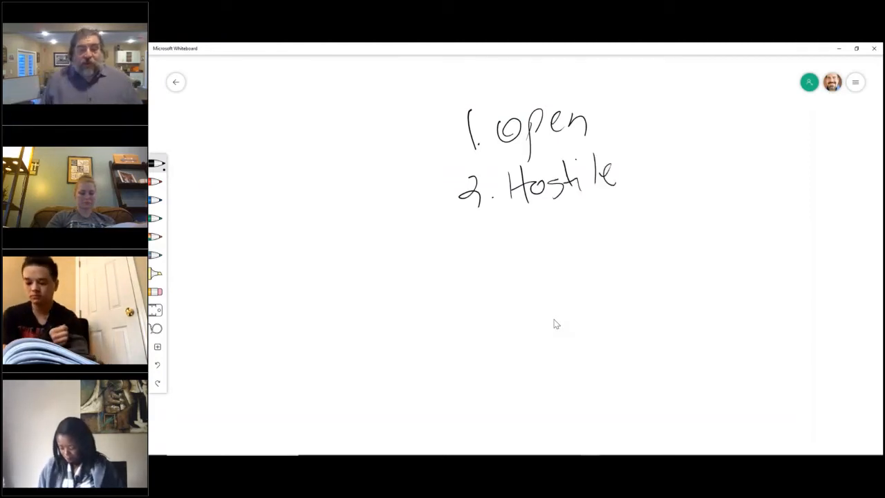
{"action": "left_click_drag", "start_coordinate": [471, 228], "coordinate": [491, 266]}
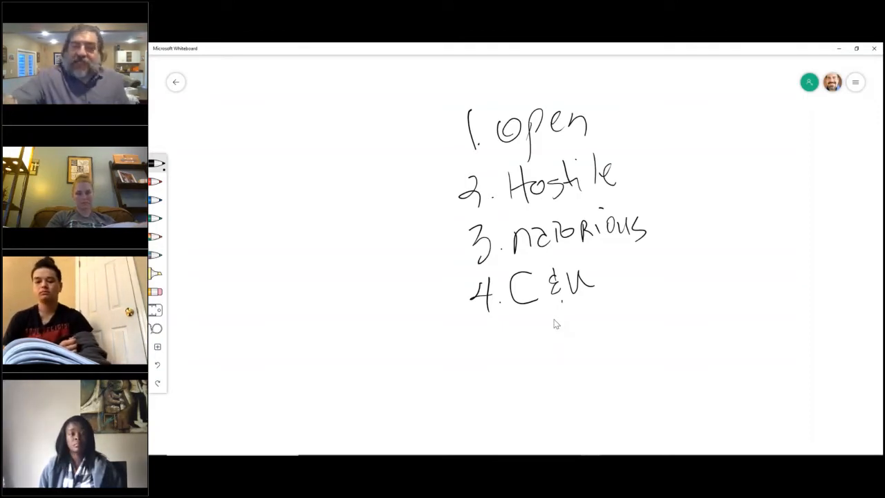
{"action": "left_click_drag", "start_coordinate": [616, 266], "coordinate": [740, 182]}
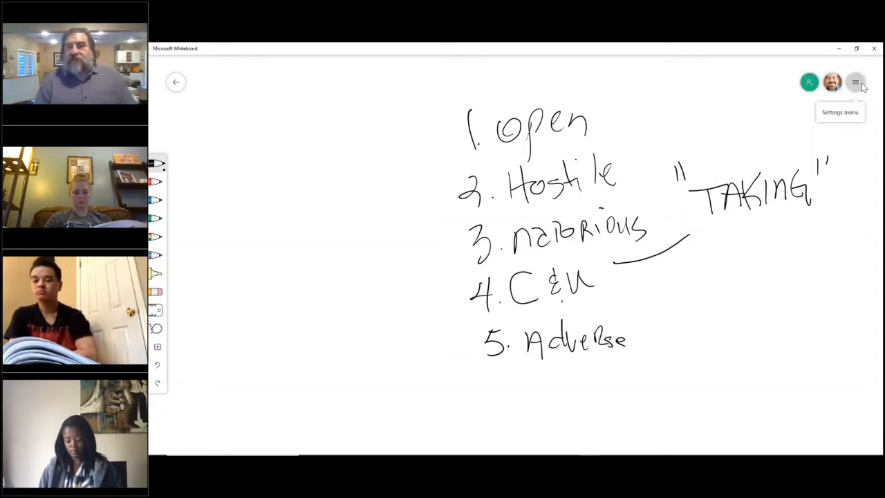
Clear the canvas of the numbered list via the Settings menu
{"action": "left_click", "coordinate": [856, 82]}
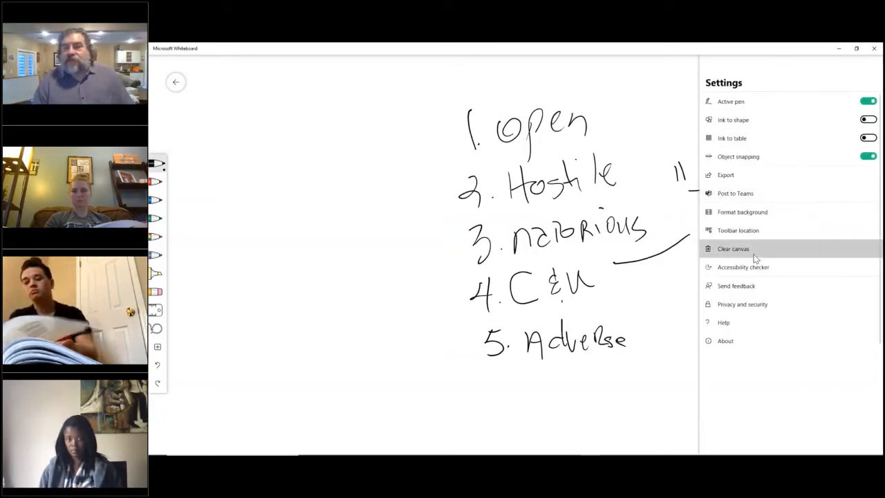
{"action": "left_click", "coordinate": [733, 249]}
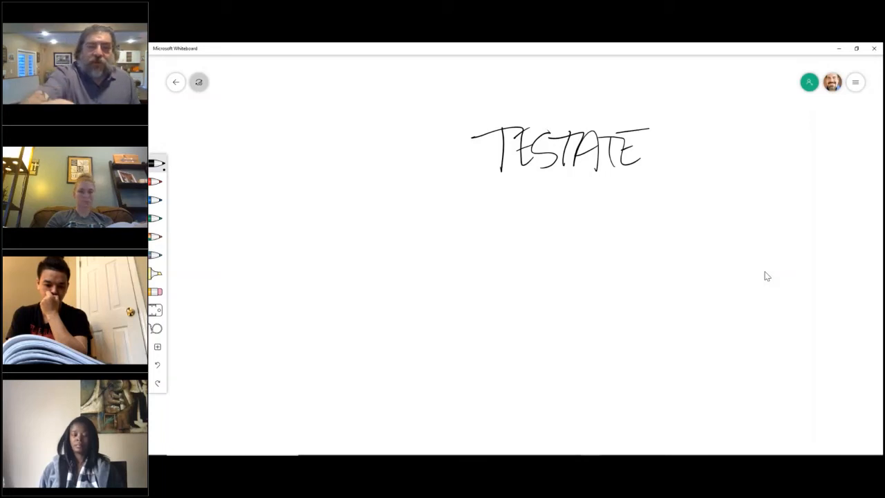
Draw a horizontal underline beneath the handwritten word TESTATE
{"action": "left_click_drag", "start_coordinate": [481, 192], "coordinate": [650, 188]}
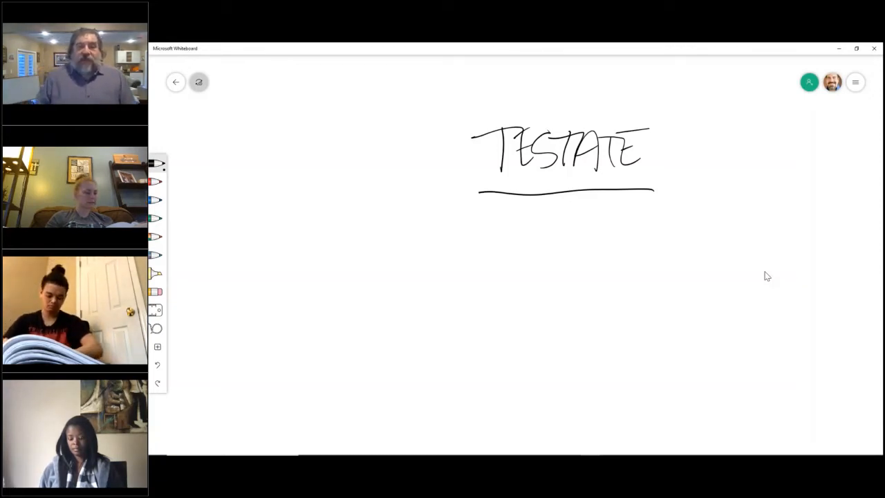
Draw a brace under TESTATE and handwrite the word 'with' beneath it
{"action": "left_click_drag", "start_coordinate": [473, 210], "coordinate": [625, 221]}
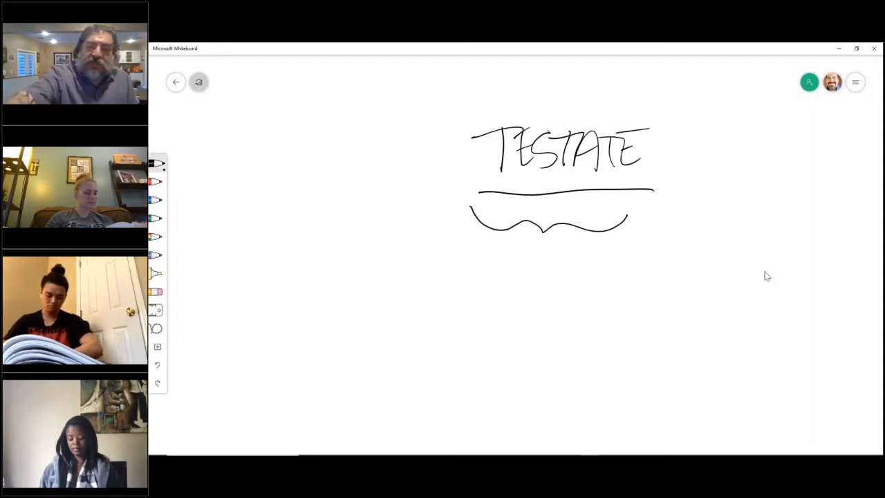
{"action": "left_click_drag", "start_coordinate": [515, 260], "coordinate": [588, 260]}
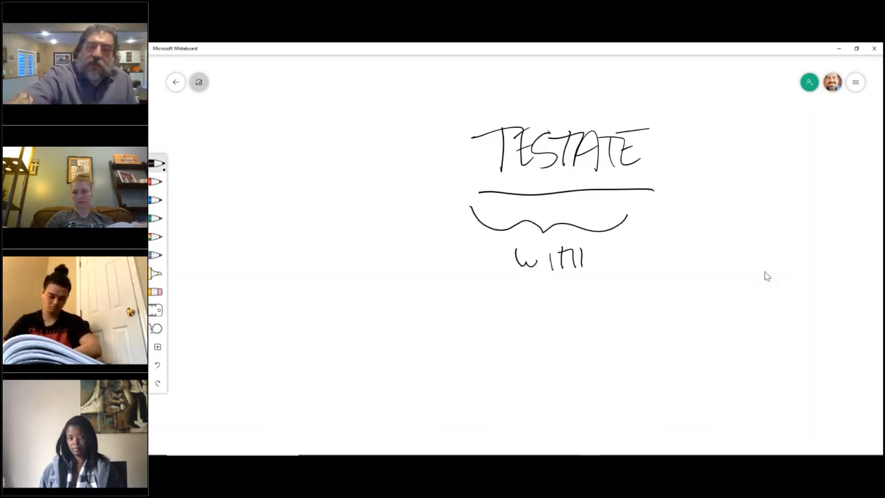
{"action": "left_click_drag", "start_coordinate": [412, 145], "coordinate": [457, 180]}
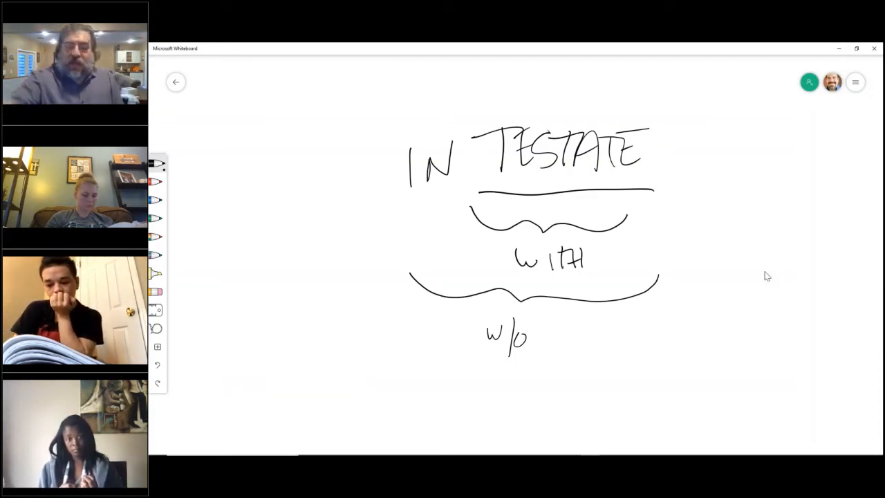
{"action": "mouse_move", "coordinate": [858, 224]}
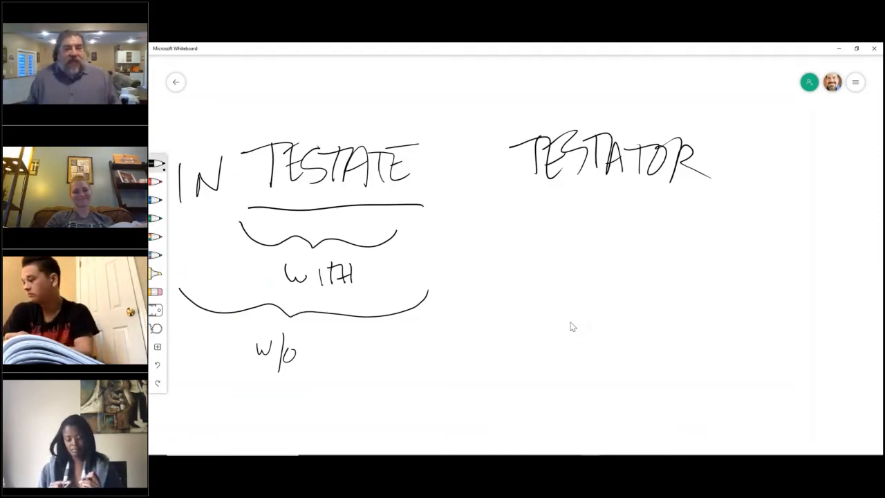
Underline the OR ending of the handwritten word TESTATOR
{"action": "left_click_drag", "start_coordinate": [657, 196], "coordinate": [688, 200]}
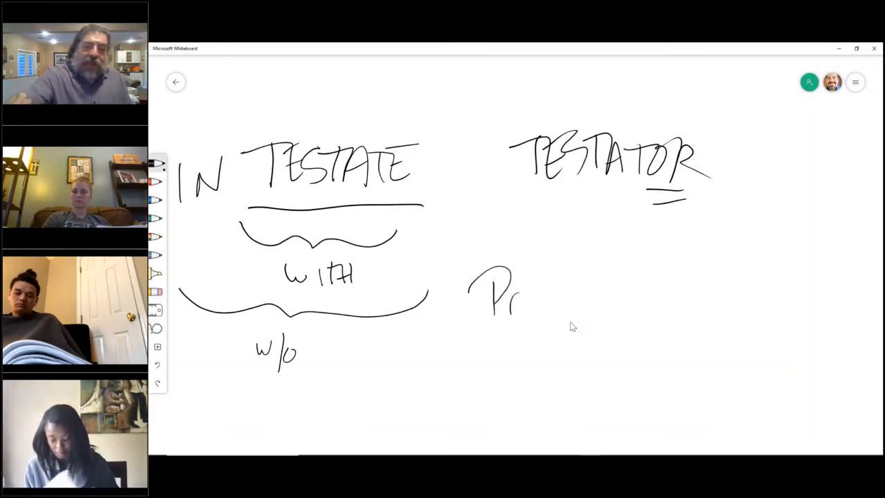
{"action": "left_click_drag", "start_coordinate": [526, 291], "coordinate": [581, 304]}
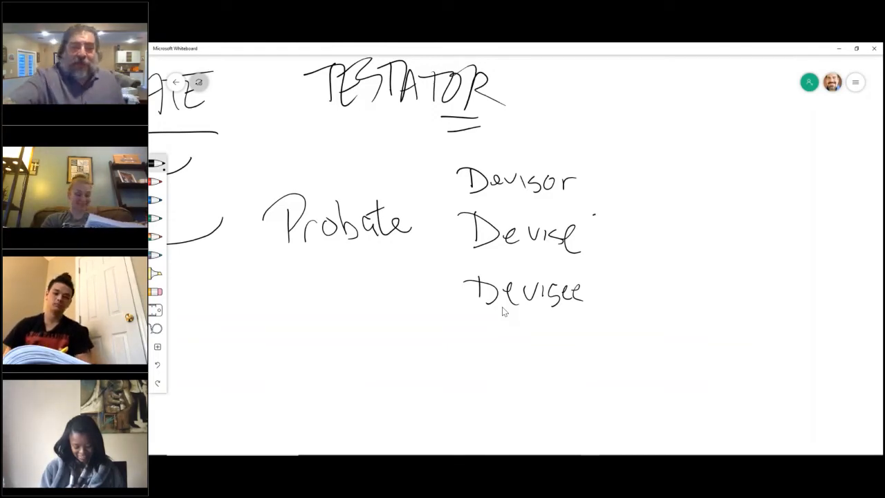
Continue handwriting the Devisor, Devise, Devisee column with (RP) notes beside Probate
{"action": "left_click_drag", "start_coordinate": [584, 242], "coordinate": [625, 237]}
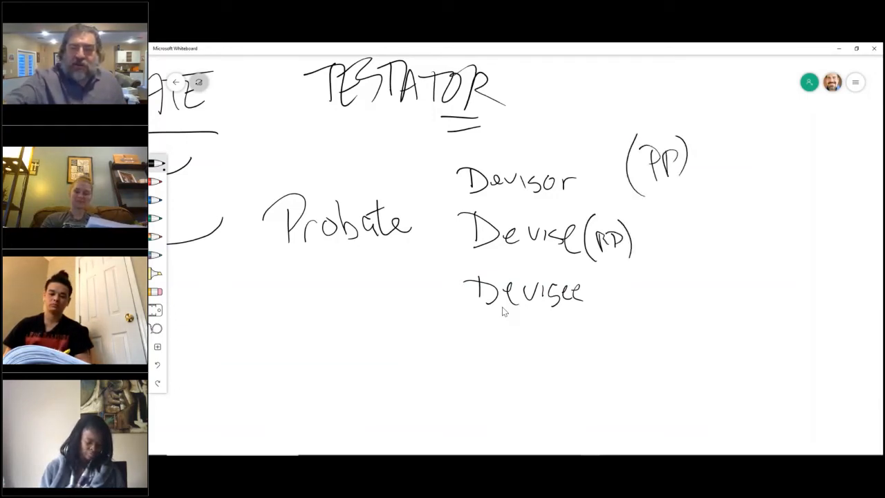
Handwrite the word 'Bequest' after the (PP) note
{"action": "left_click_drag", "start_coordinate": [704, 145], "coordinate": [706, 177]}
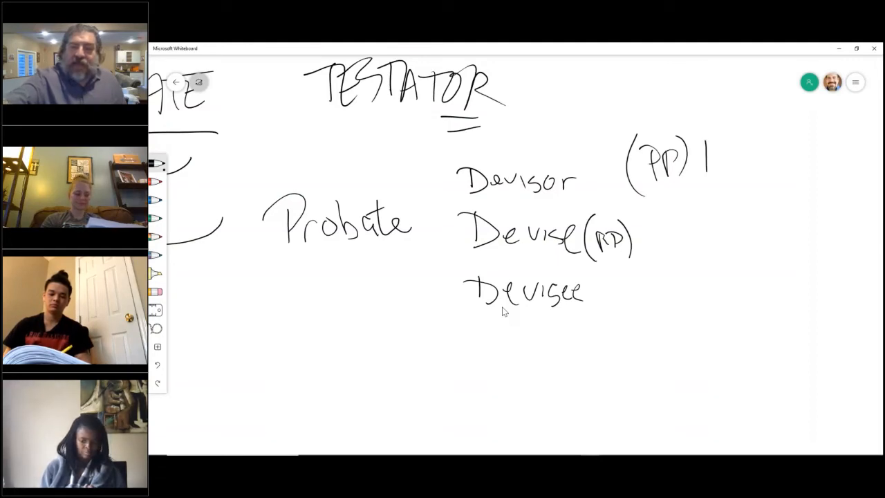
{"action": "left_click_drag", "start_coordinate": [692, 166], "coordinate": [761, 173]}
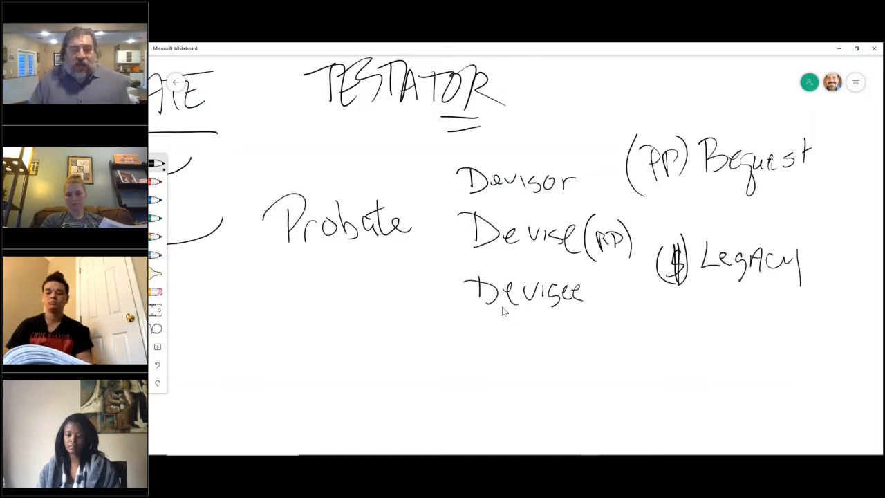
{"action": "mouse_move", "coordinate": [487, 426]}
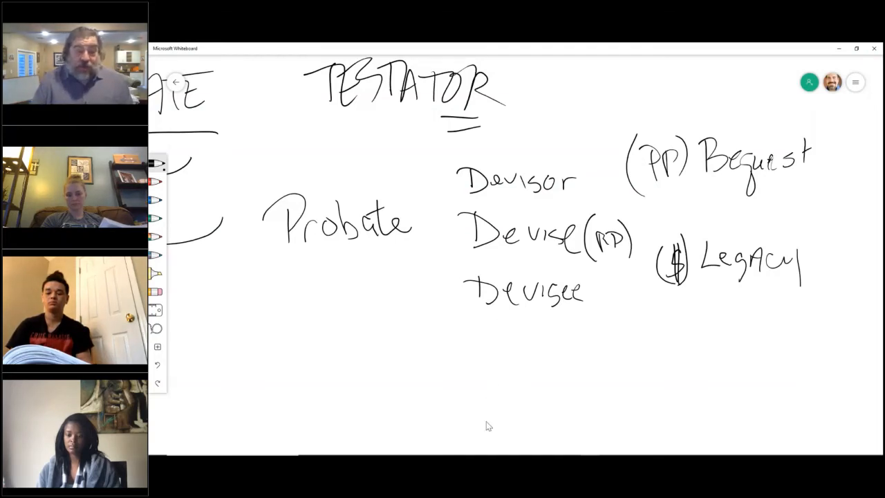
{"action": "mouse_move", "coordinate": [505, 385]}
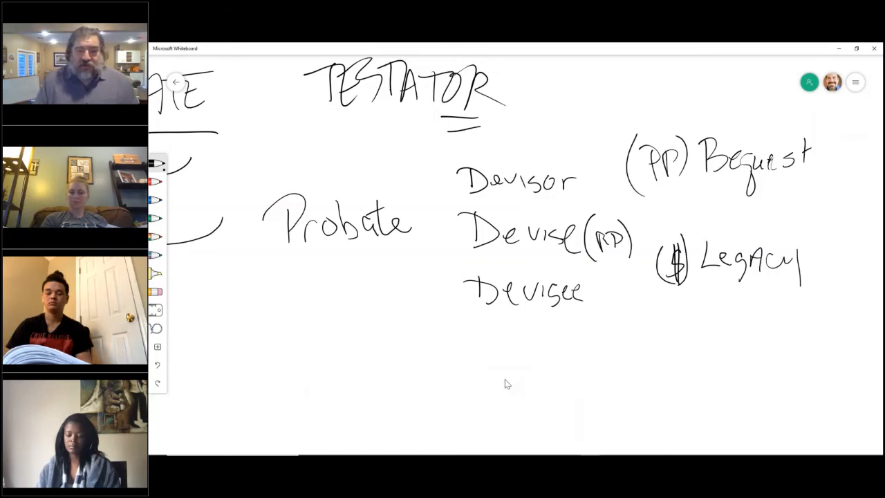
Scroll down below the boxed Codicil and begin writing 'Void-' underneath it
{"action": "scroll", "scroll_direction": "down", "scroll_amount": 3}
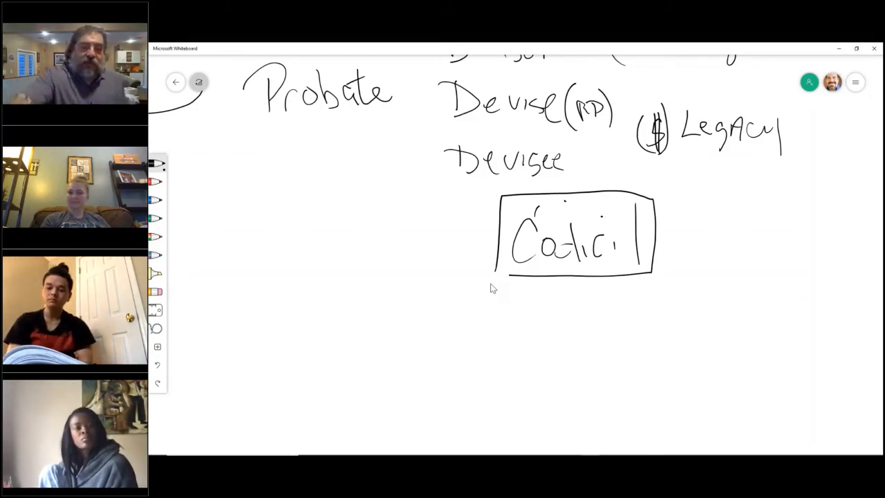
{"action": "type", "text": "Void-"}
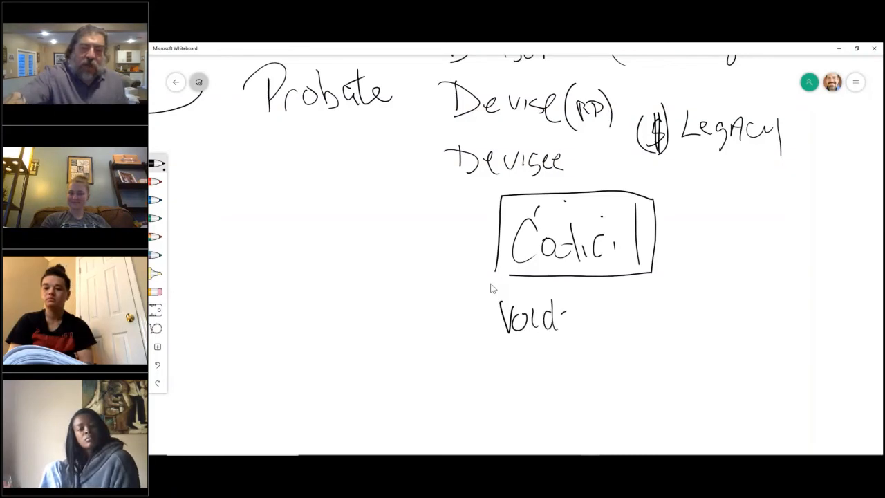